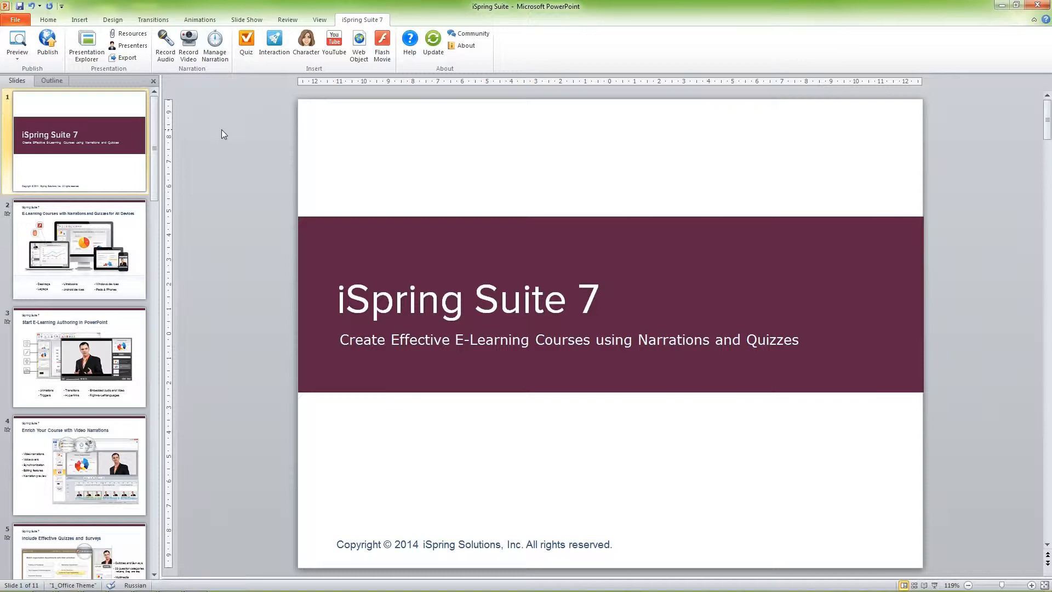
# Step: Launch iSpring Publish from the ribbon to reach the Publish Presentation dialog
pyautogui.click(47, 41)
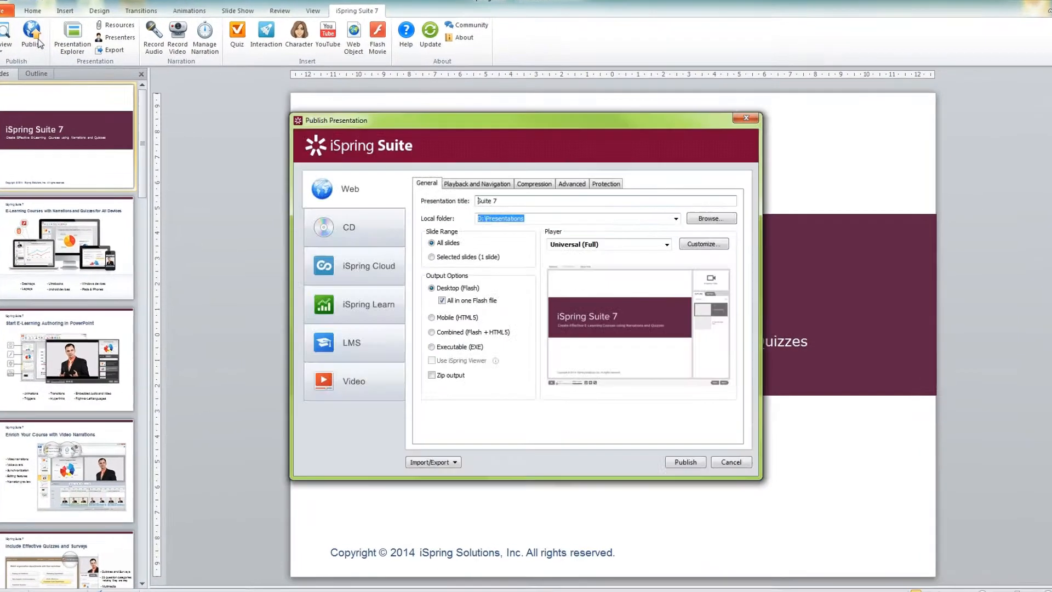
# Step: Try the Publish for CD and Publish for Local Network compression presets
pyautogui.click(534, 183)
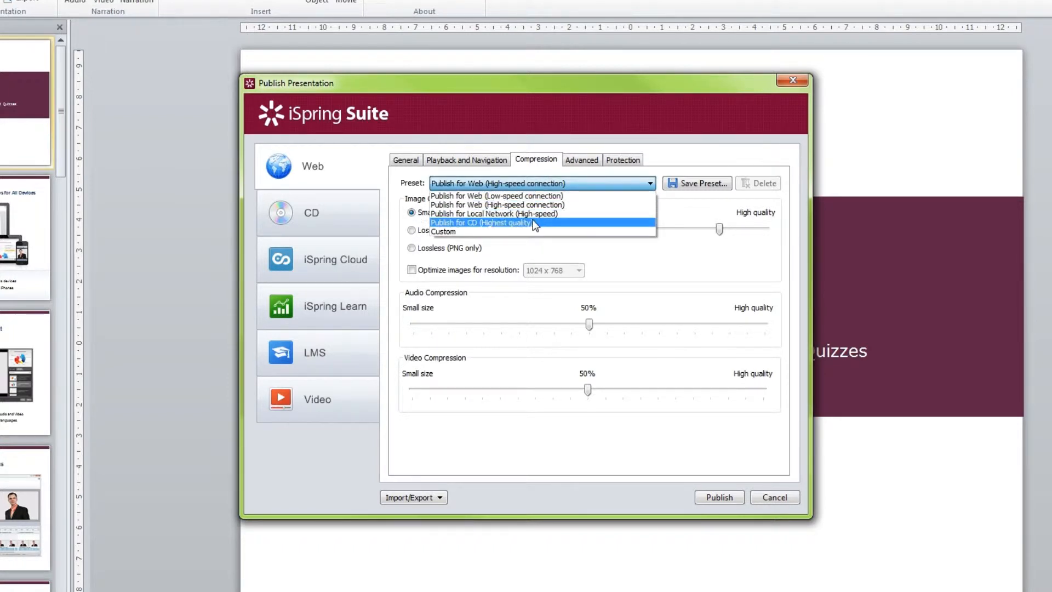
pyautogui.click(480, 223)
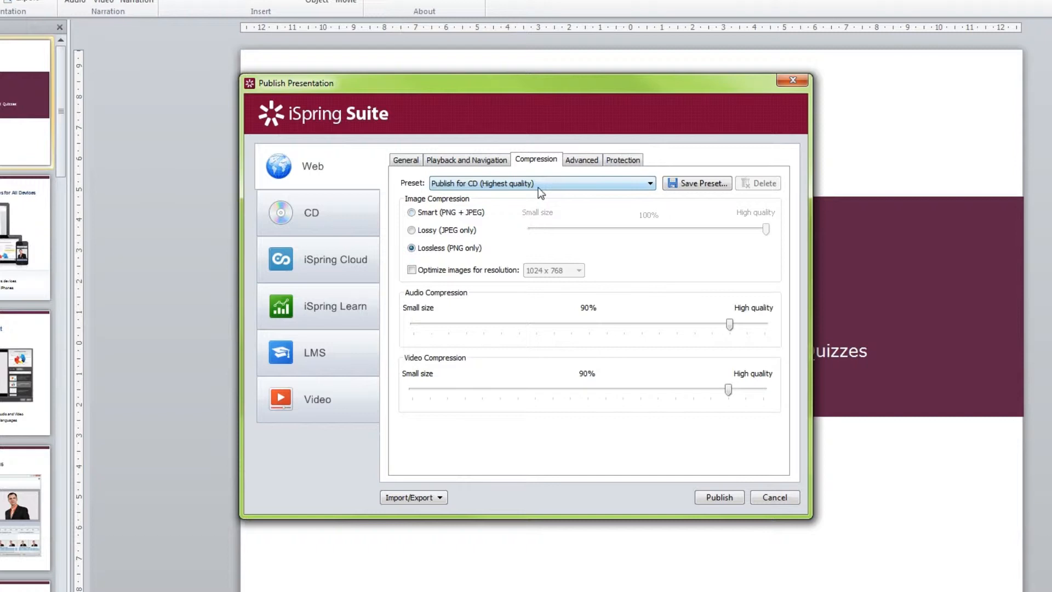
pyautogui.click(648, 183)
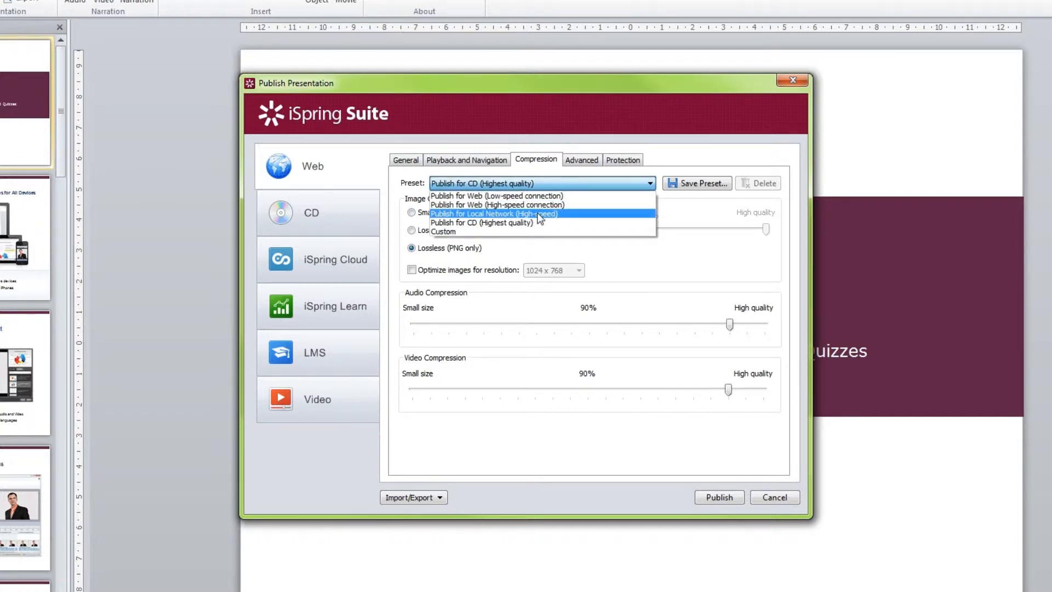
pyautogui.click(495, 214)
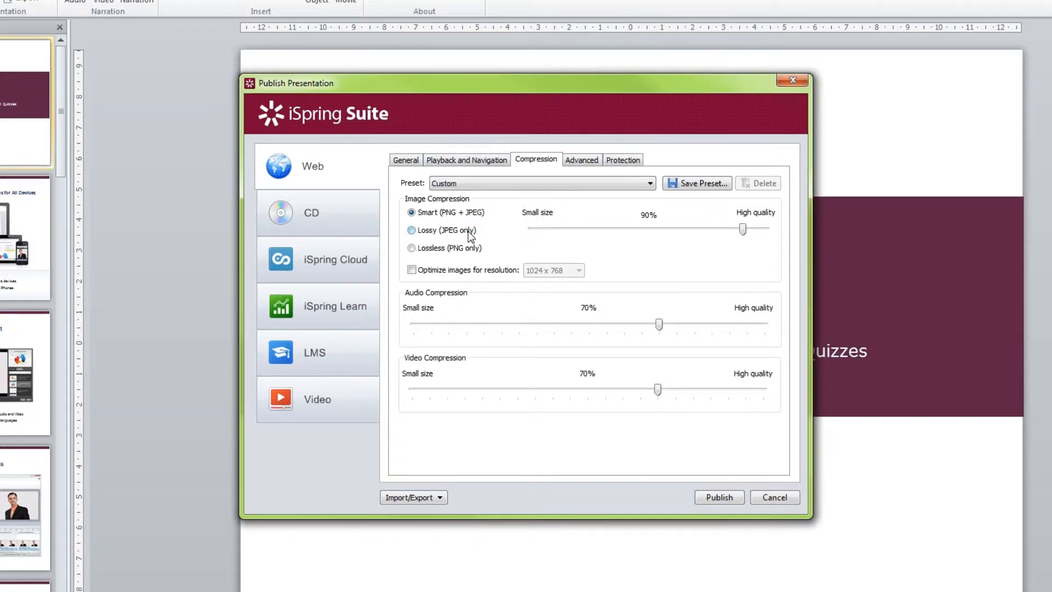
# Step: Set image compression to Lossy (JPEG only) at 80% quality
pyautogui.click(411, 230)
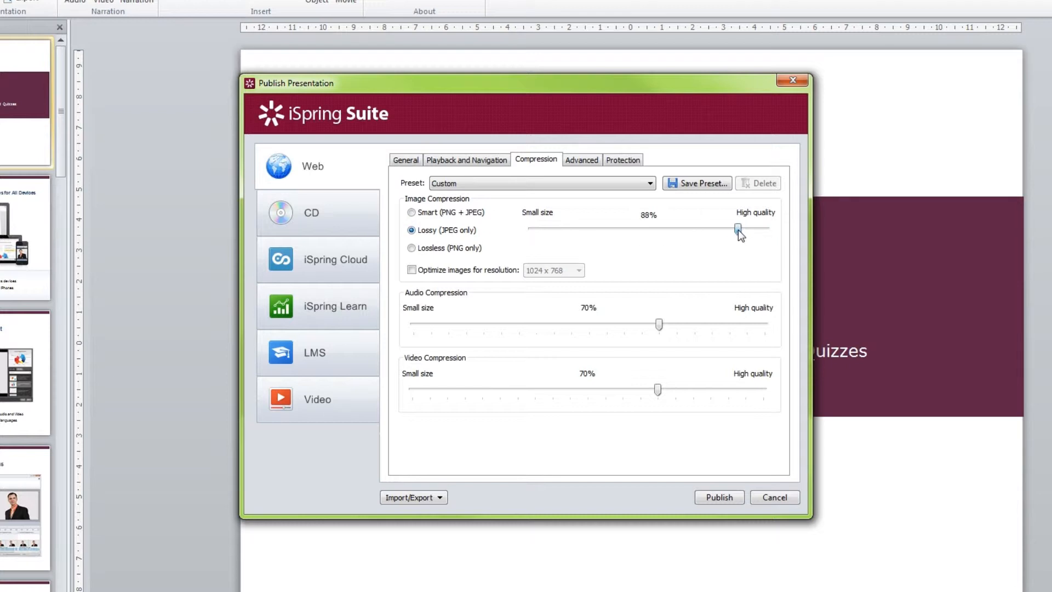
pyautogui.moveTo(738, 228); pyautogui.dragTo(719, 228)
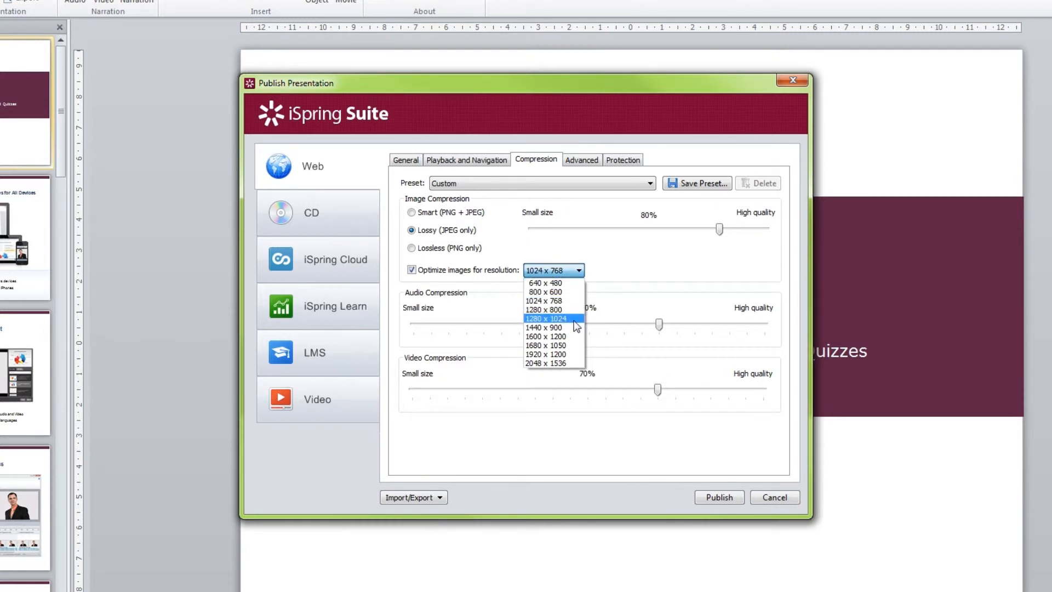
# Step: Optimize images for 1280 x 1024 and raise audio and video quality to 90%
pyautogui.click(545, 318)
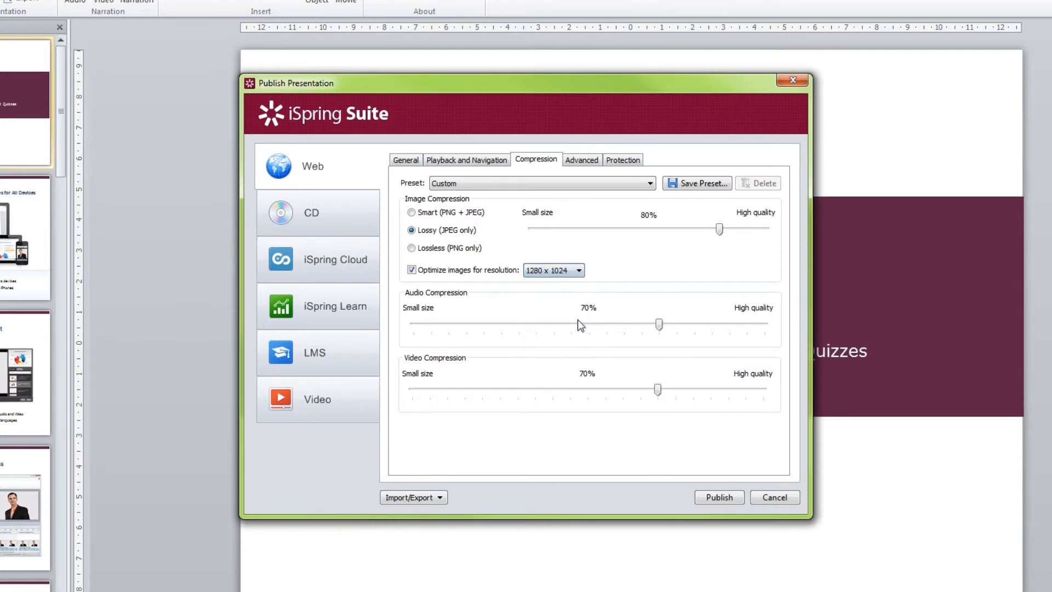
pyautogui.moveTo(659, 324); pyautogui.dragTo(722, 325)
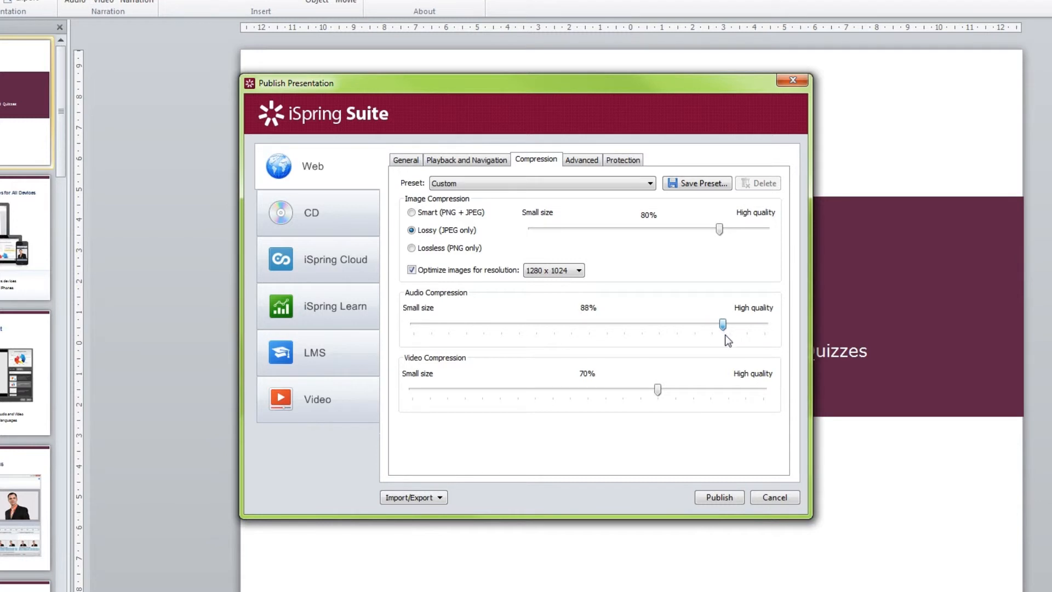
pyautogui.moveTo(656, 388); pyautogui.dragTo(700, 388)
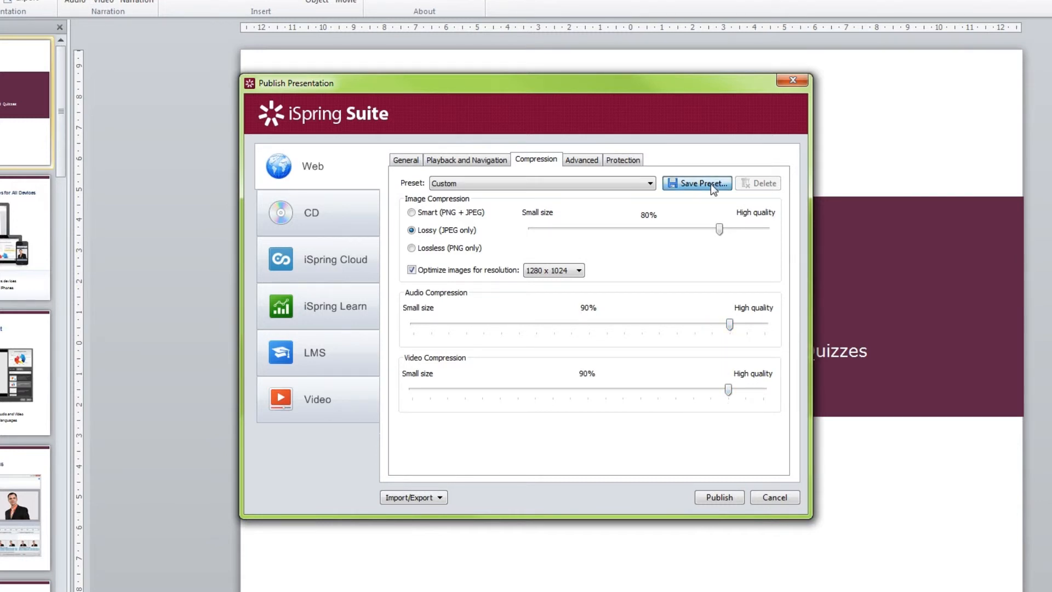
# Step: Save the current compression settings as a preset named 'My Preset'
pyautogui.click(697, 183)
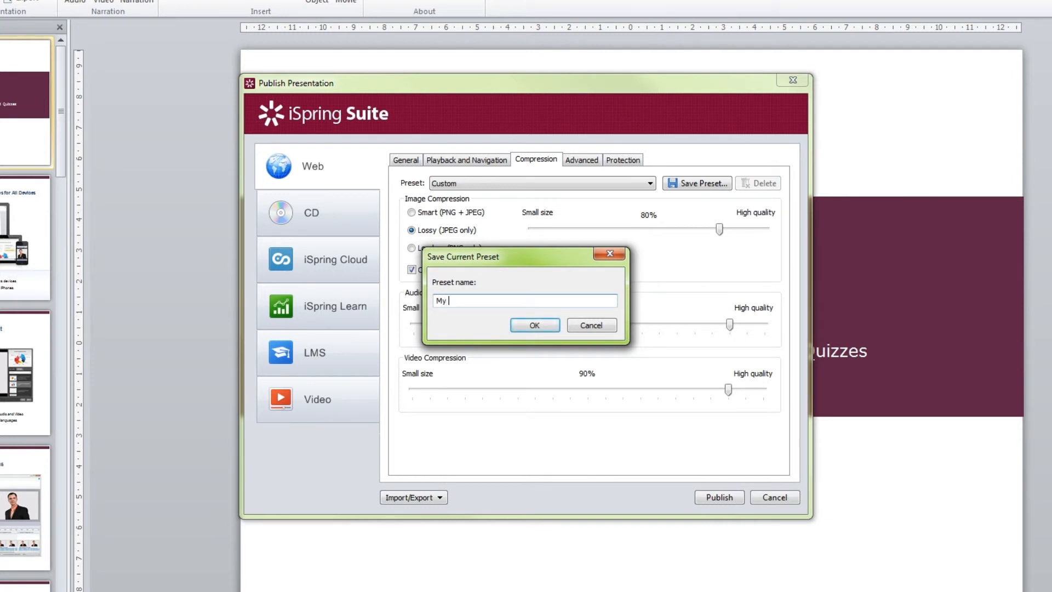
pyautogui.write('Preset')
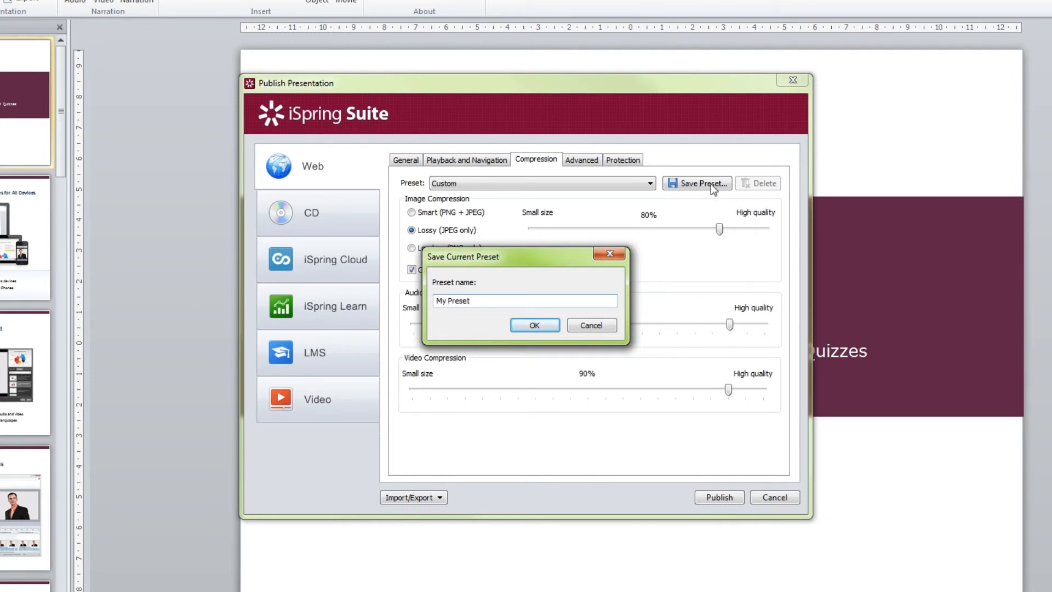